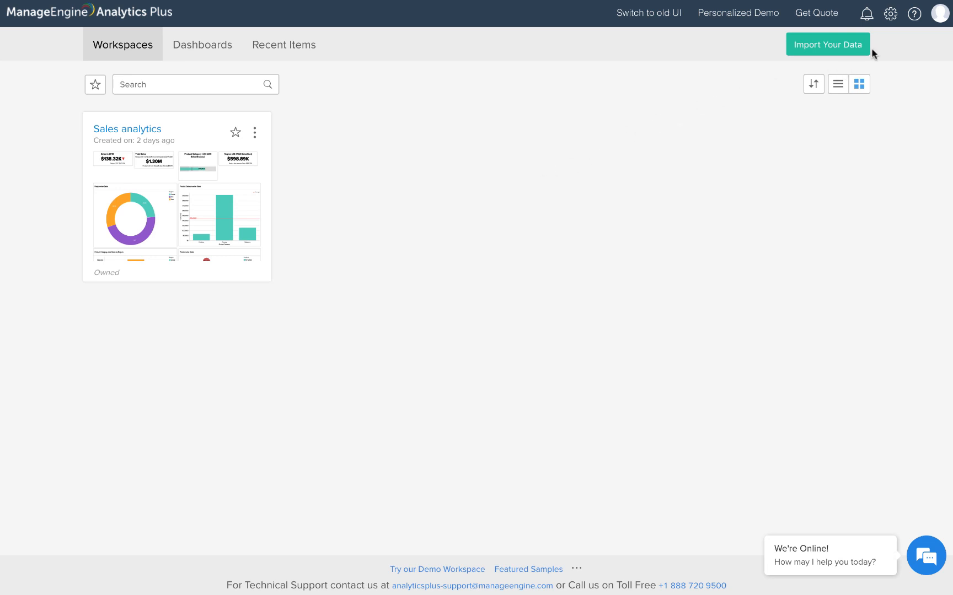
- View the Mail configuration settings with SMTP server and port details under Settings
{"action": "left_click", "coordinate": [939, 13]}
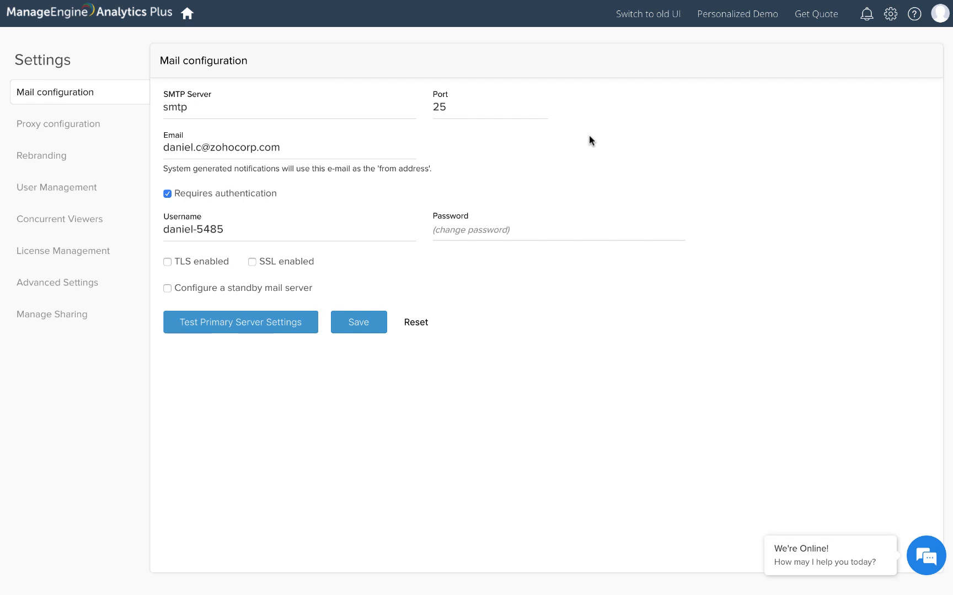
{"action": "mouse_move", "coordinate": [581, 161]}
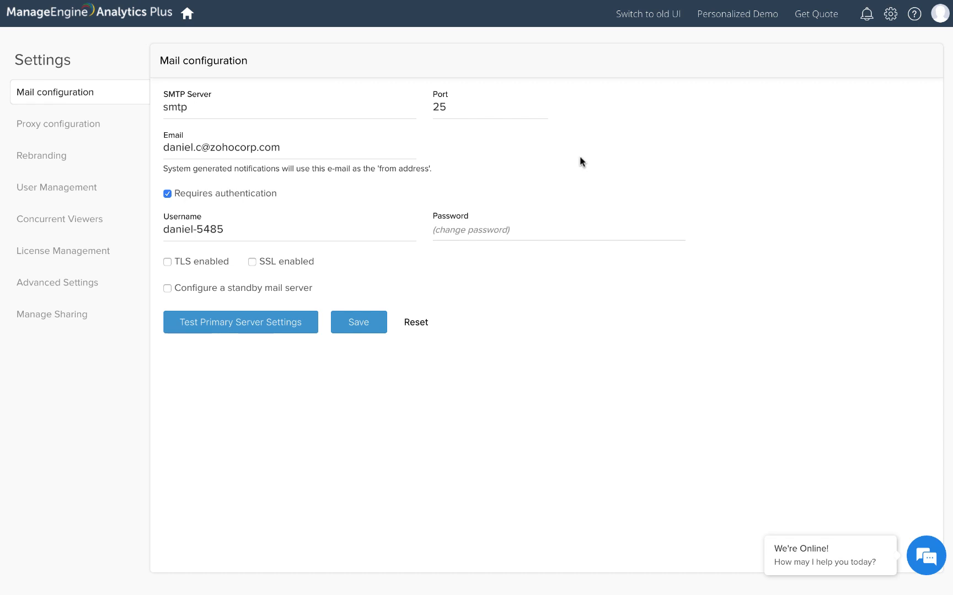
{"action": "mouse_move", "coordinate": [373, 51]}
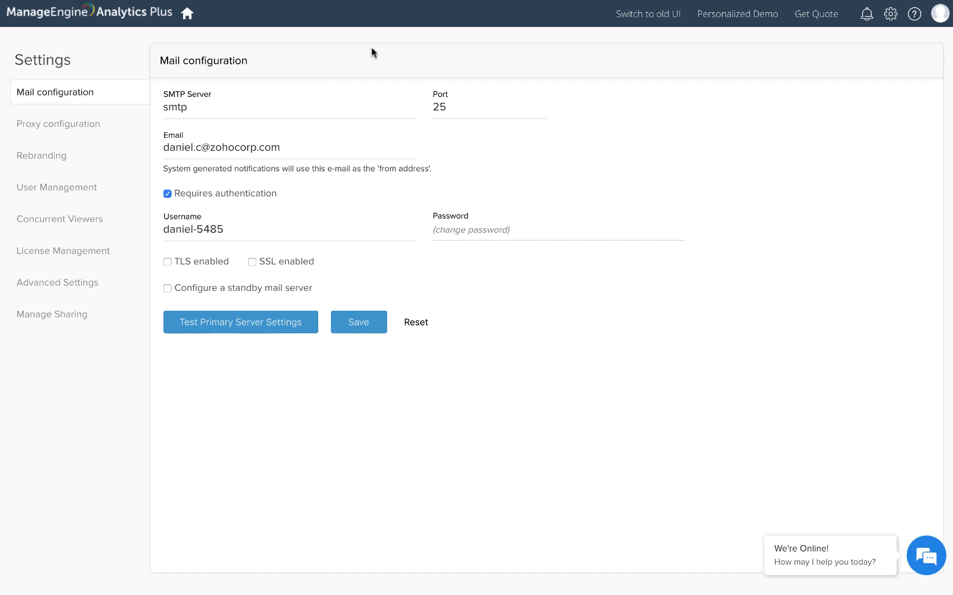
{"action": "left_click", "coordinate": [188, 13]}
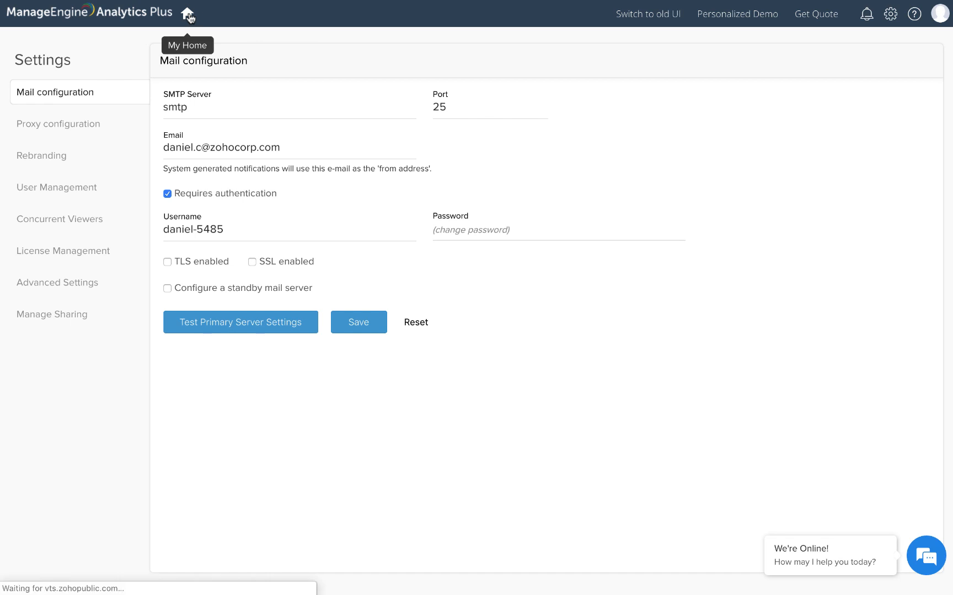
- Return to Workspaces home and reach the Import Your Data source list
{"action": "left_click", "coordinate": [188, 13]}
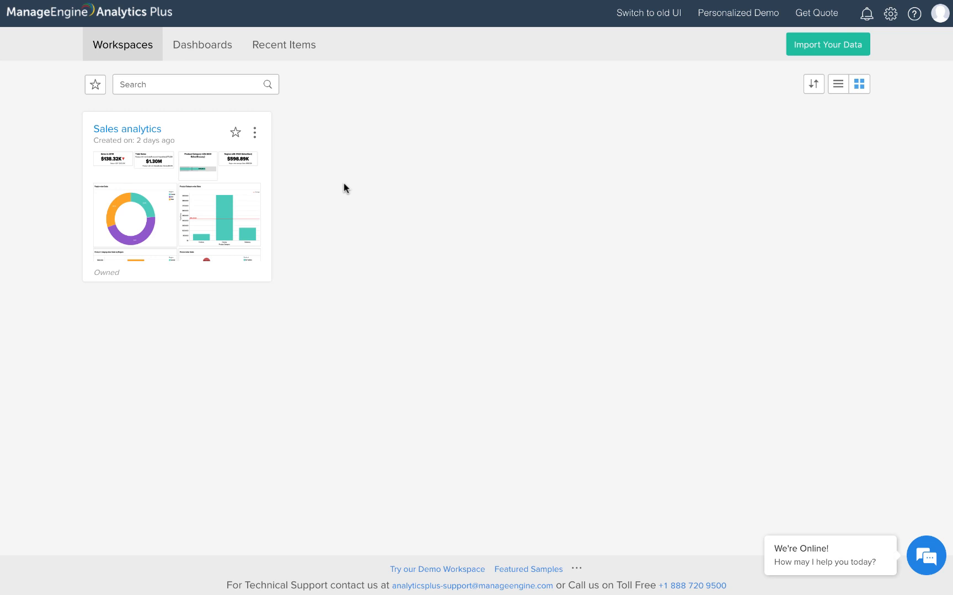
{"action": "mouse_move", "coordinate": [827, 45]}
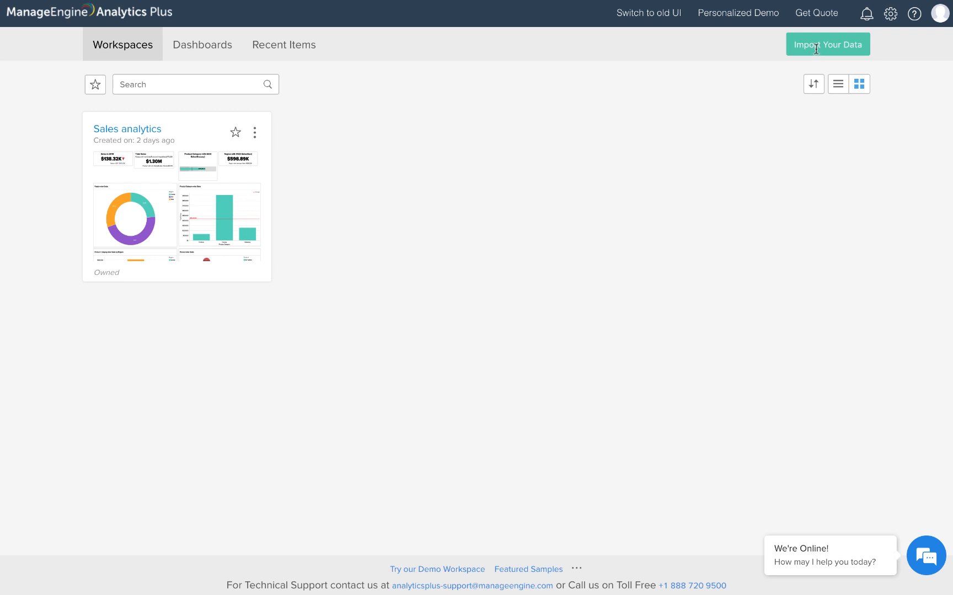
{"action": "left_click", "coordinate": [827, 44]}
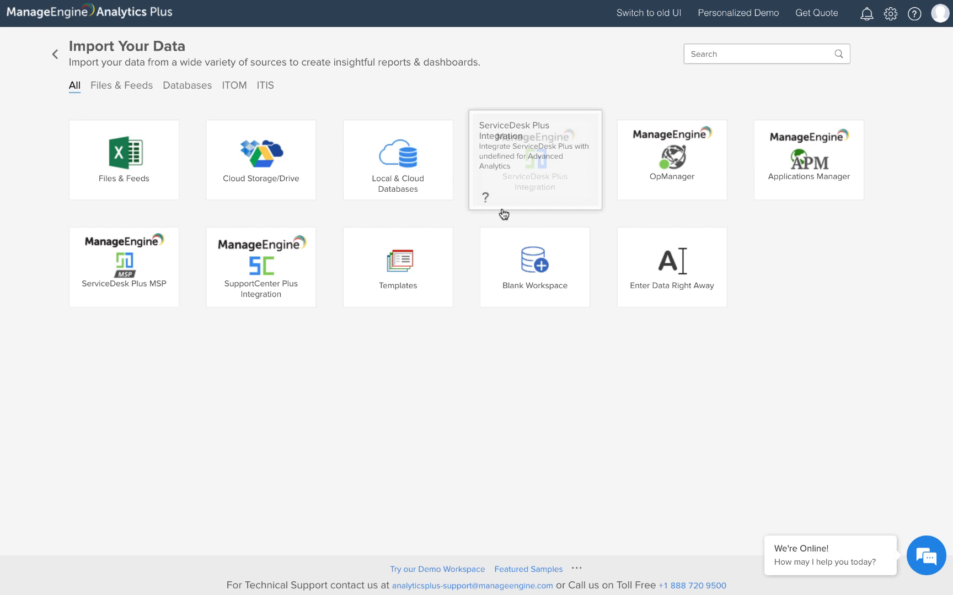
{"action": "mouse_move", "coordinate": [514, 218]}
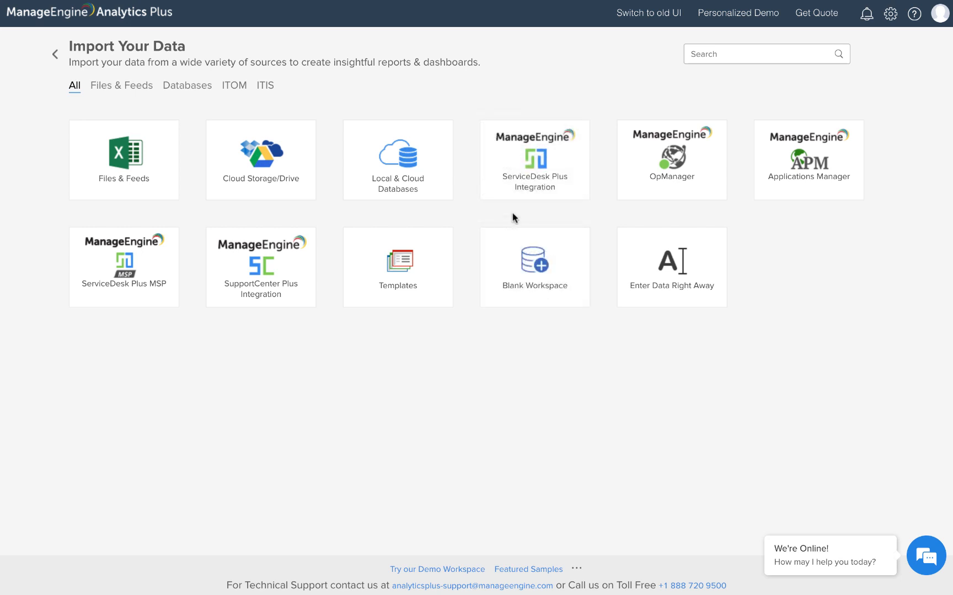
{"action": "mouse_move", "coordinate": [456, 193]}
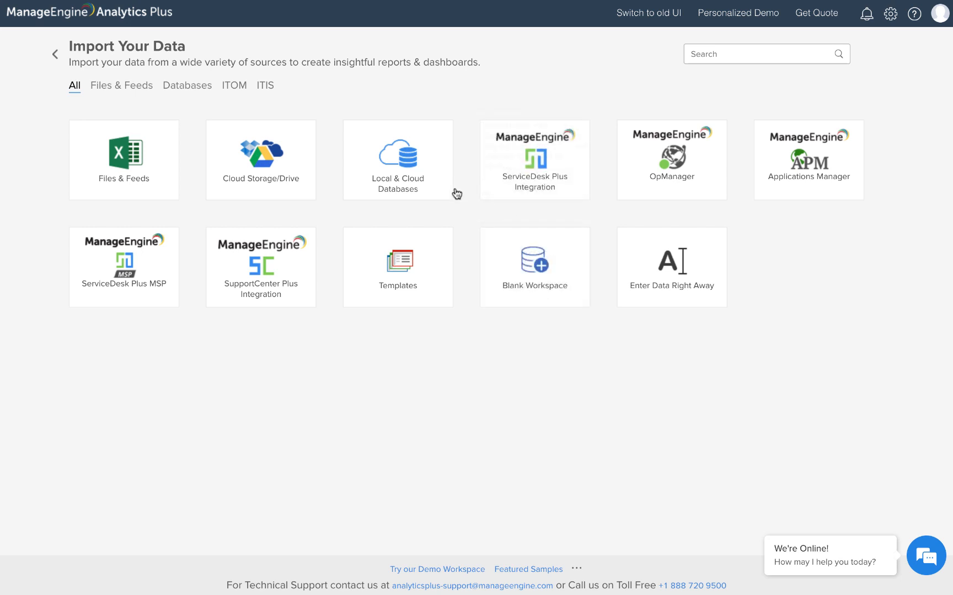
- Leave the import page, browse Dashboards and Recent Items, and land on the Workspaces list
{"action": "left_click", "coordinate": [56, 53]}
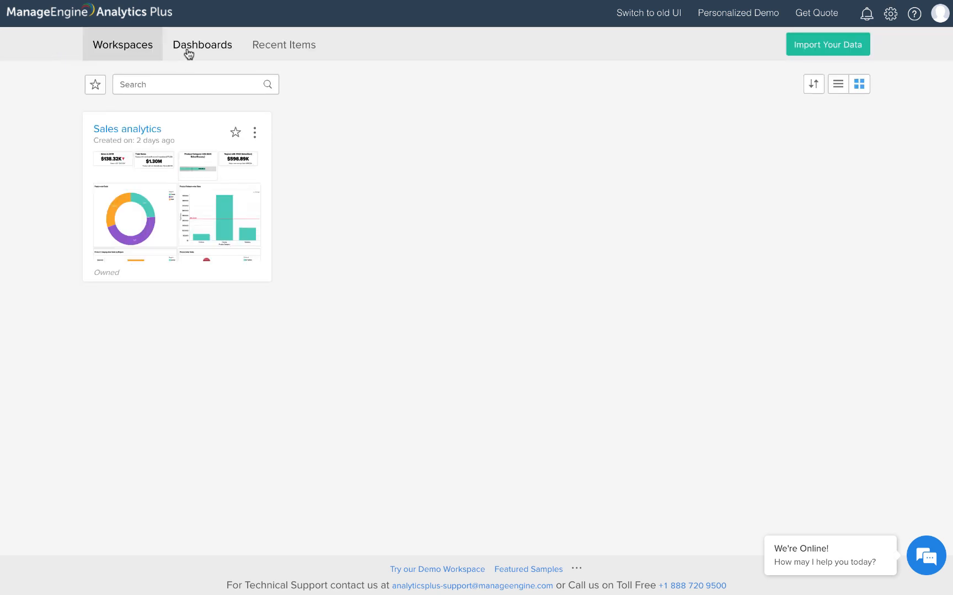
{"action": "left_click", "coordinate": [201, 44]}
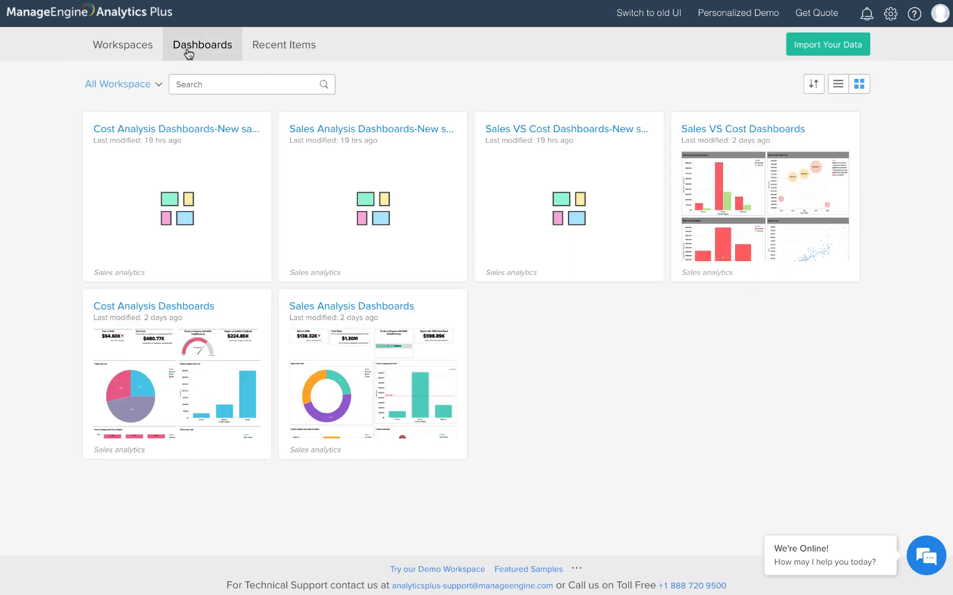
{"action": "mouse_move", "coordinate": [302, 53]}
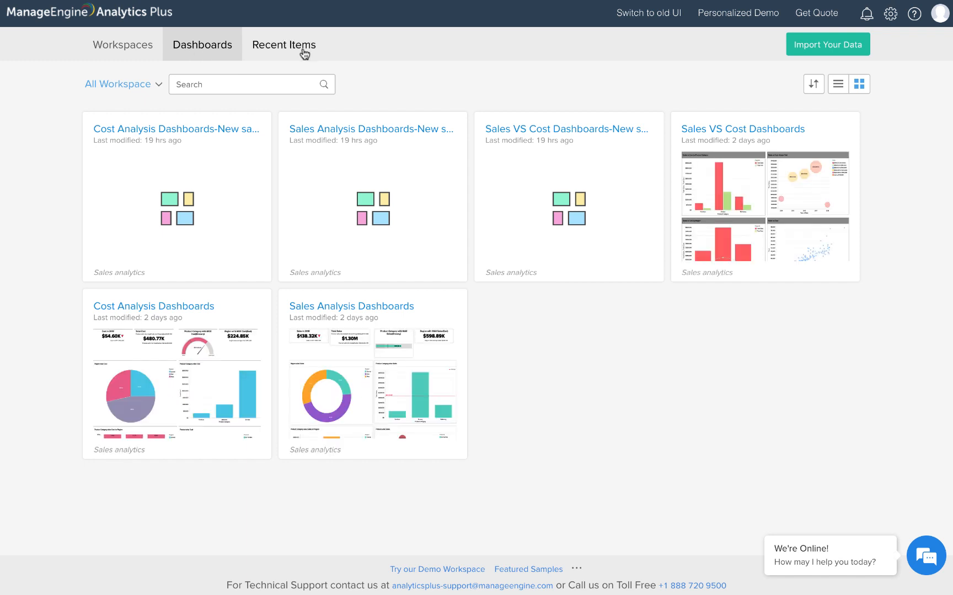
{"action": "left_click", "coordinate": [284, 44]}
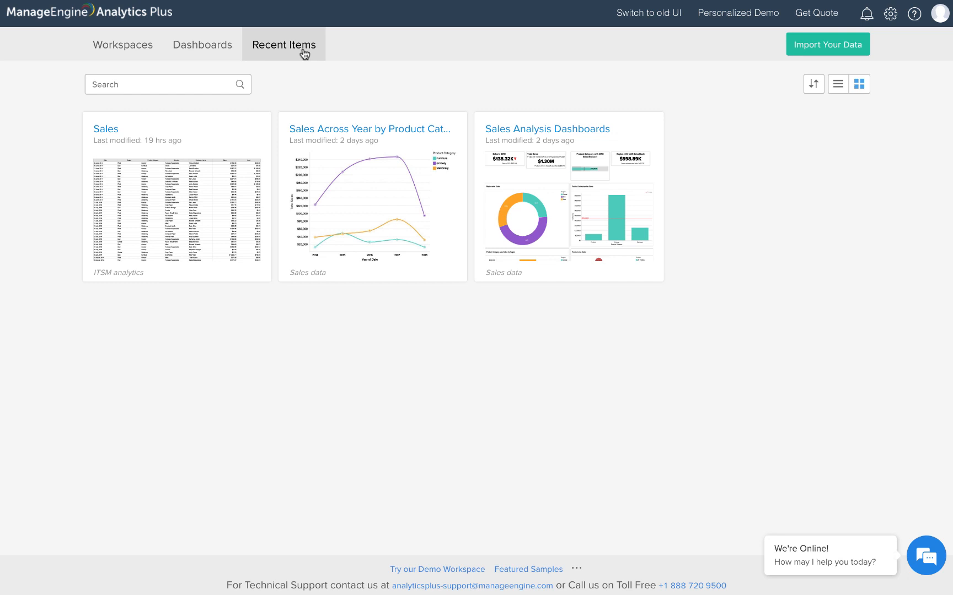
{"action": "mouse_move", "coordinate": [312, 84]}
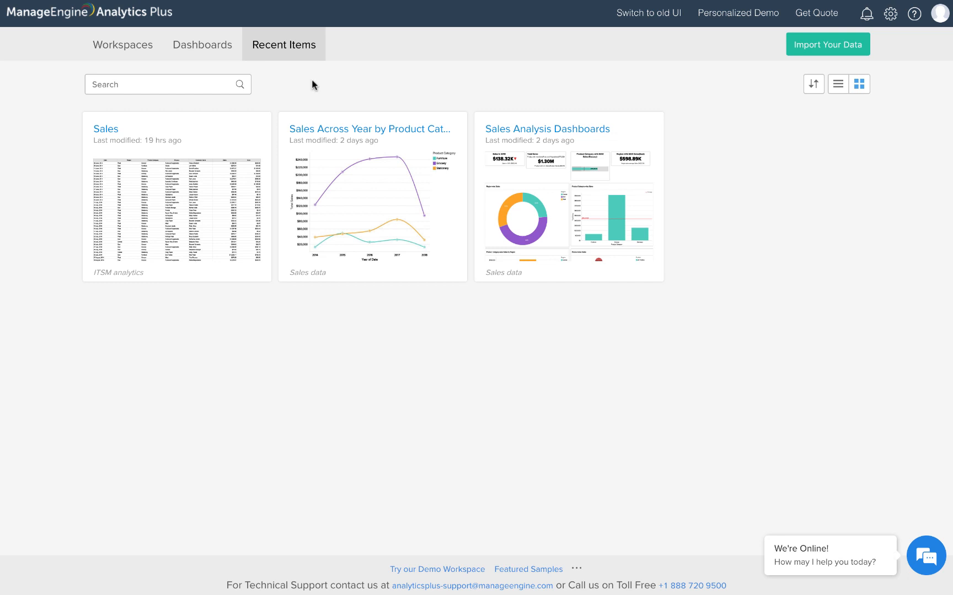
{"action": "left_click", "coordinate": [122, 45]}
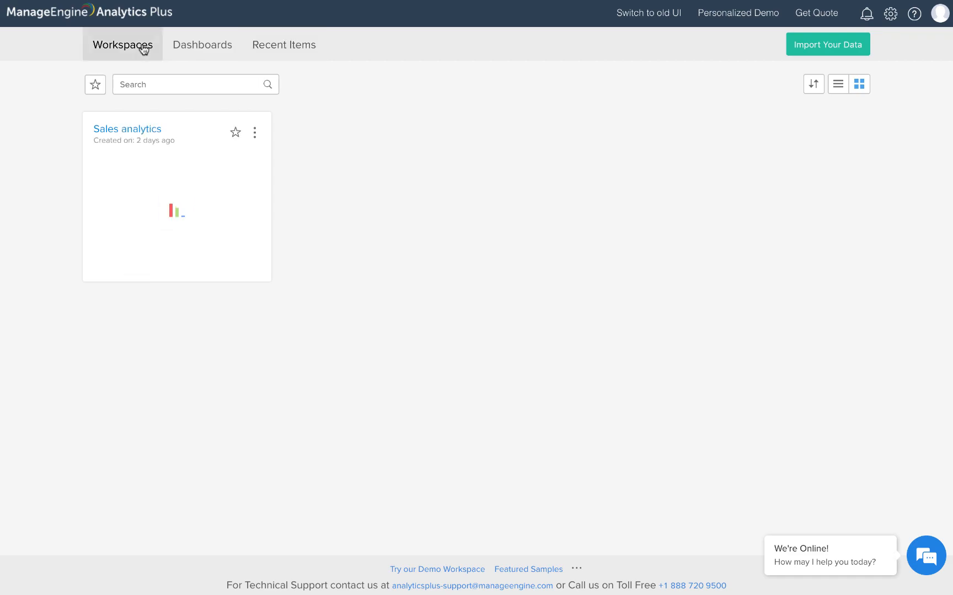
{"action": "left_click", "coordinate": [127, 129]}
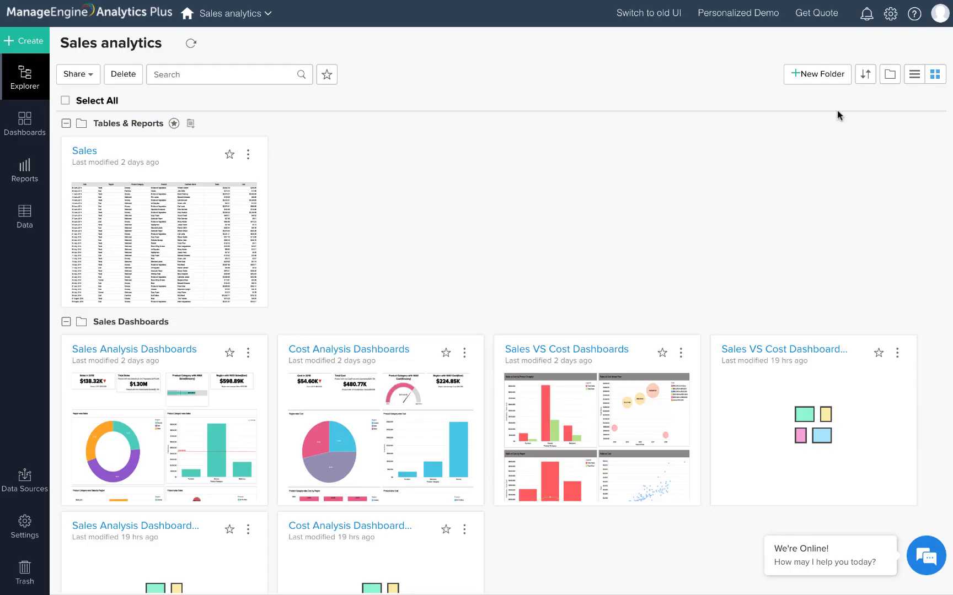
{"action": "left_click", "coordinate": [817, 74]}
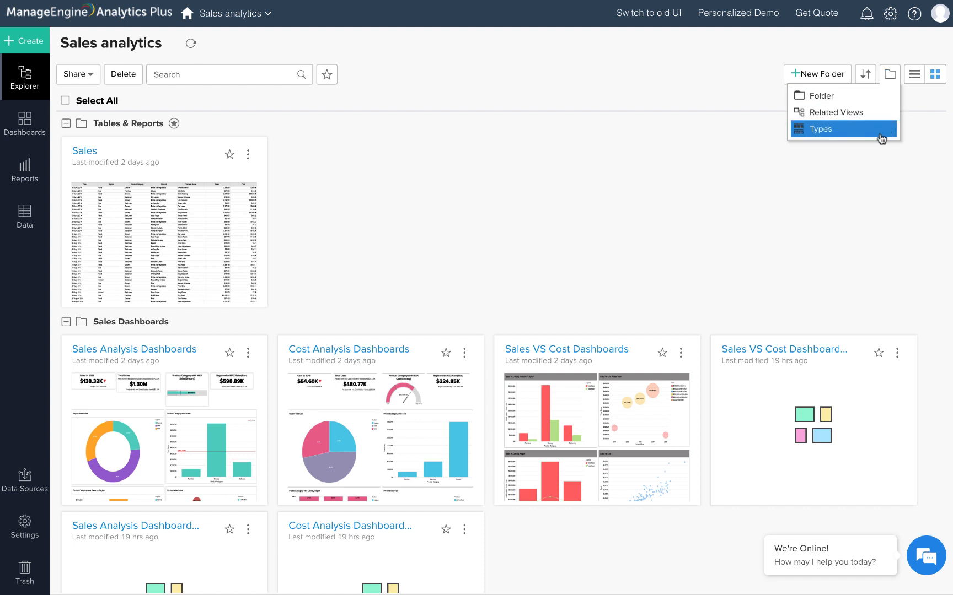
{"action": "mouse_move", "coordinate": [837, 112]}
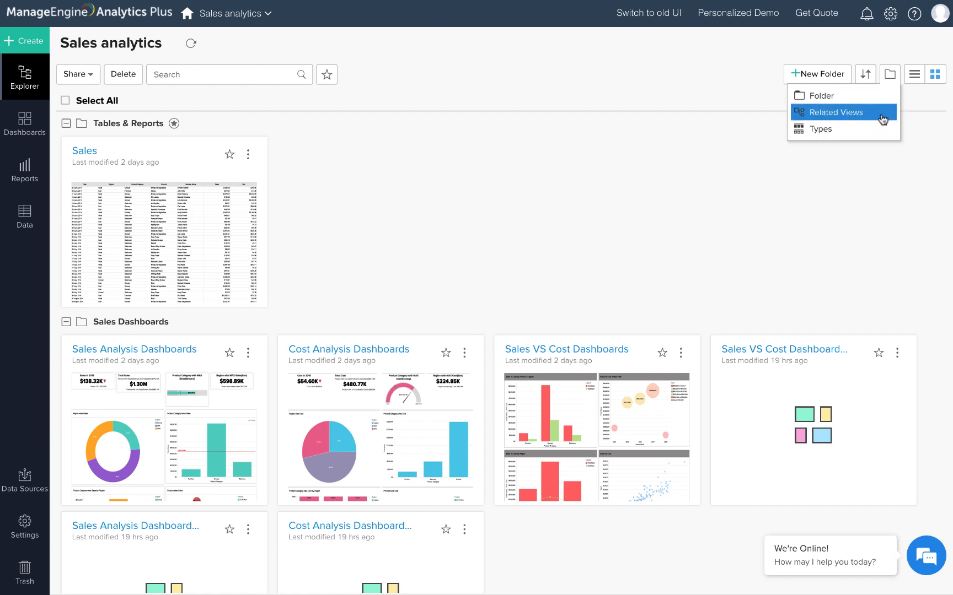
{"action": "mouse_move", "coordinate": [843, 129]}
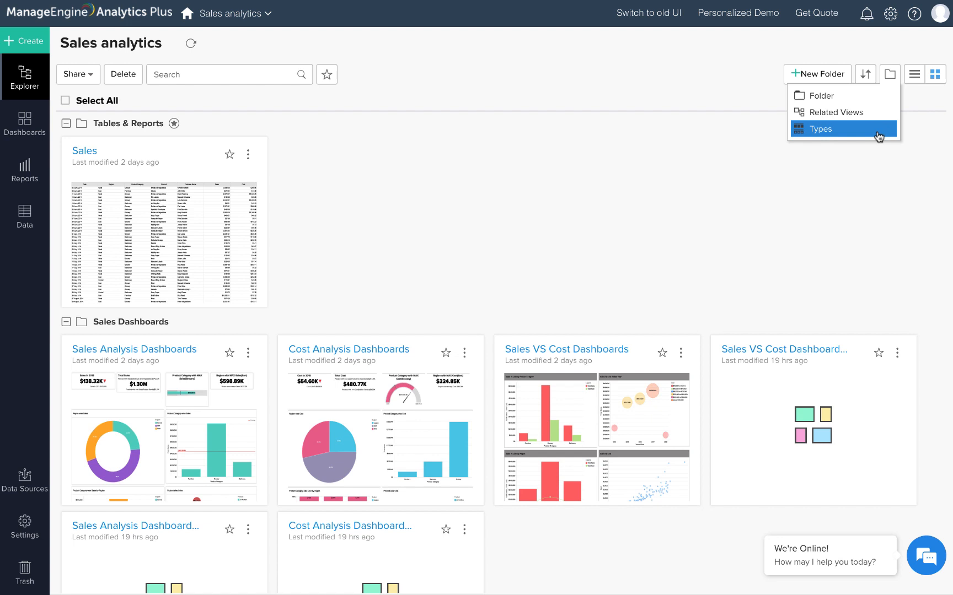
{"action": "left_click", "coordinate": [820, 129]}
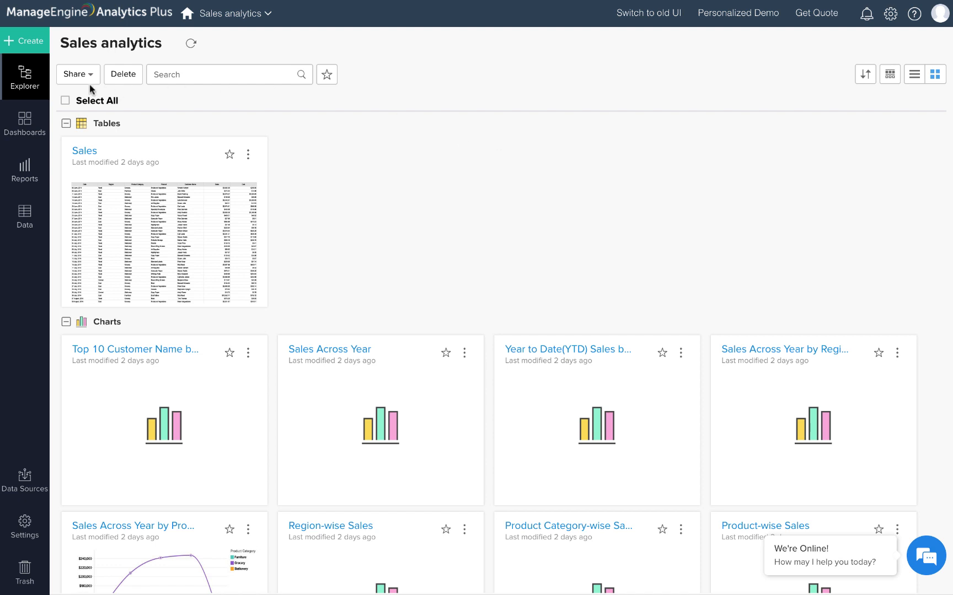
{"action": "mouse_move", "coordinate": [41, 103]}
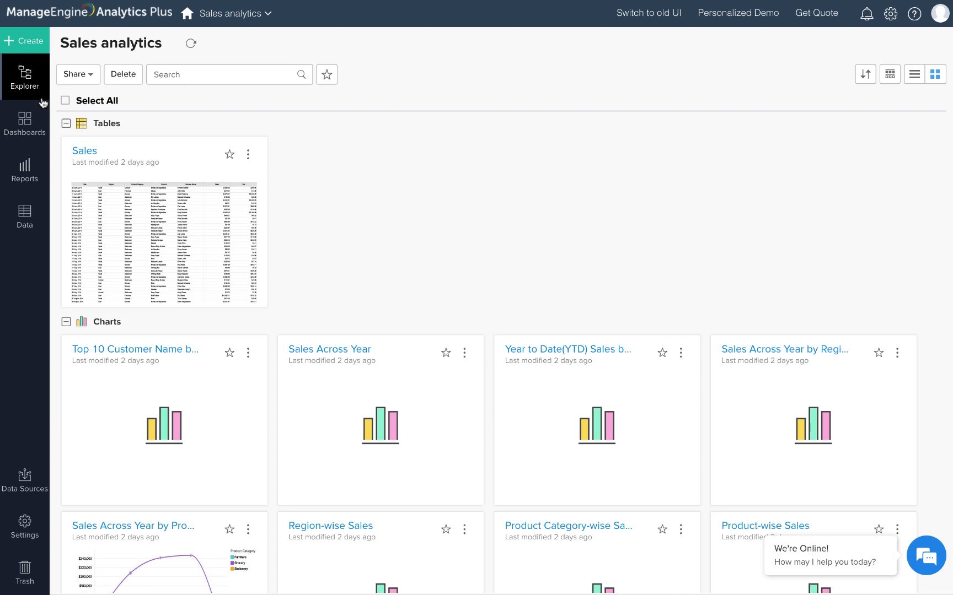
{"action": "mouse_move", "coordinate": [24, 170]}
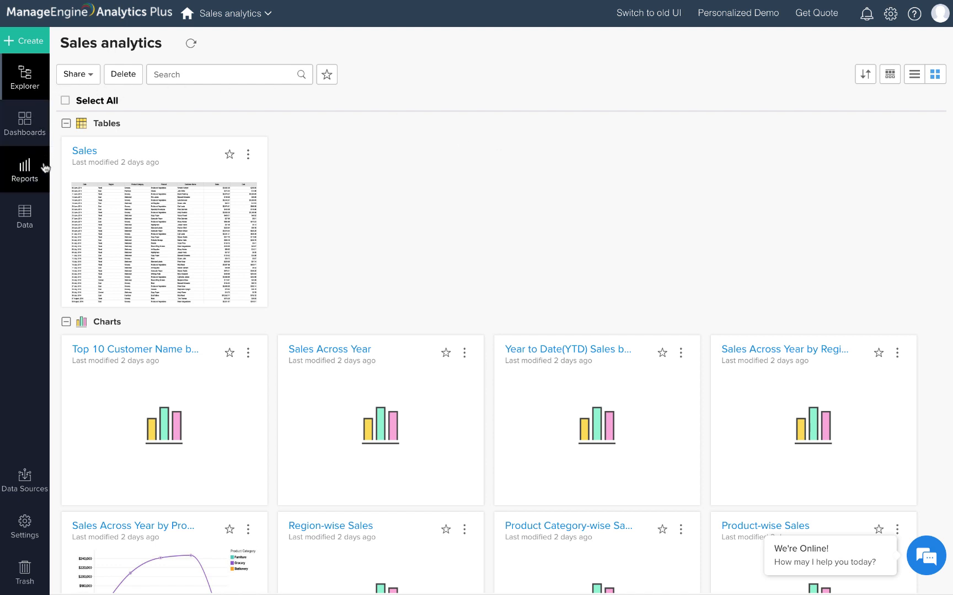
{"action": "mouse_move", "coordinate": [24, 216]}
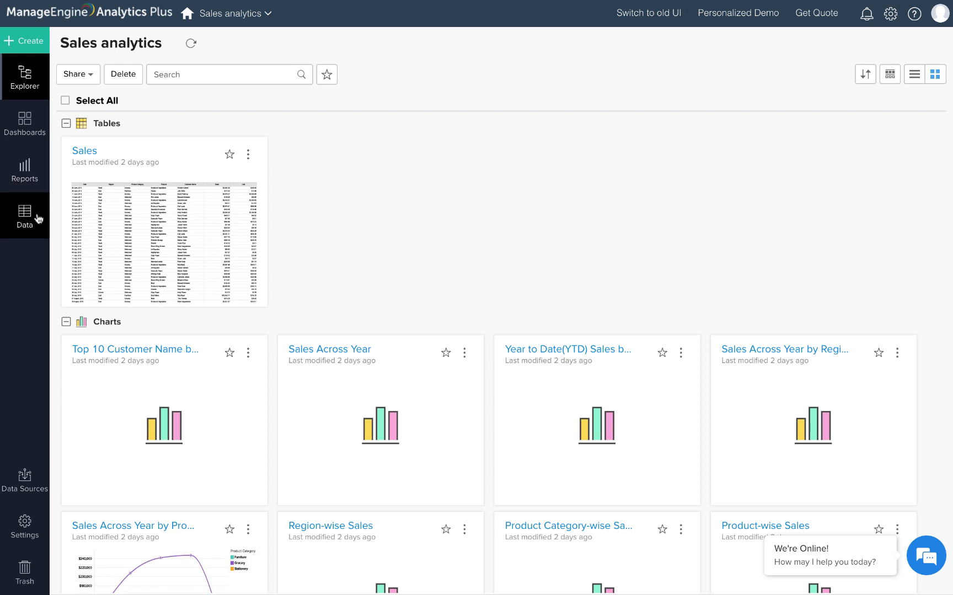
{"action": "mouse_move", "coordinate": [298, 153]}
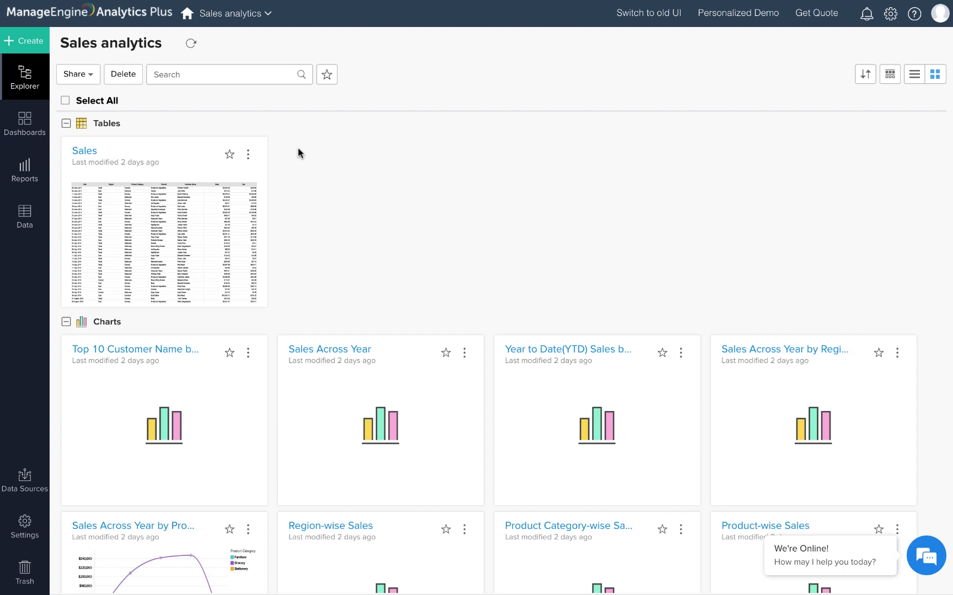
- Create a Chart View with Product on the X-axis and Sales on the Y-axis
{"action": "left_click", "coordinate": [24, 41]}
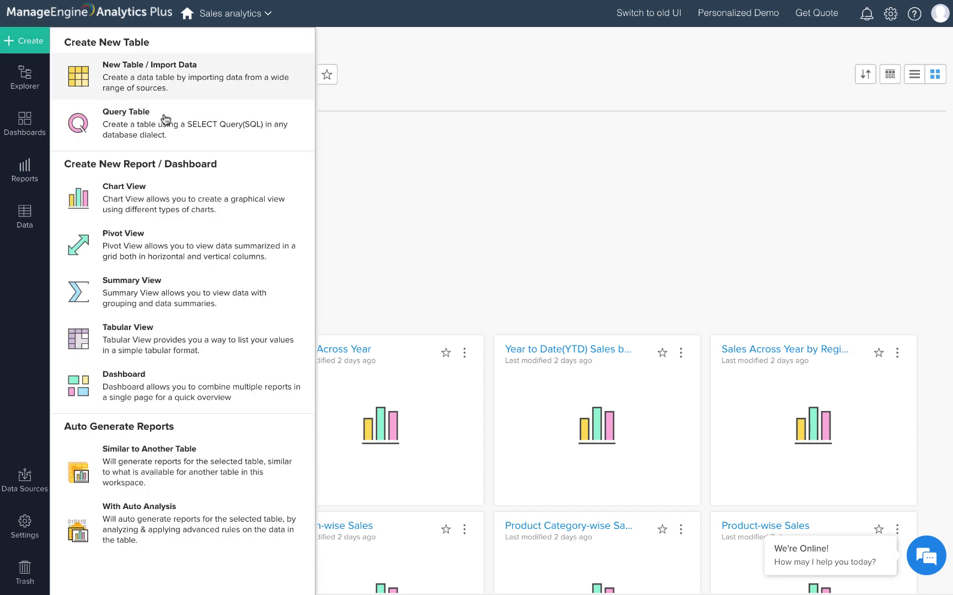
{"action": "mouse_move", "coordinate": [245, 196]}
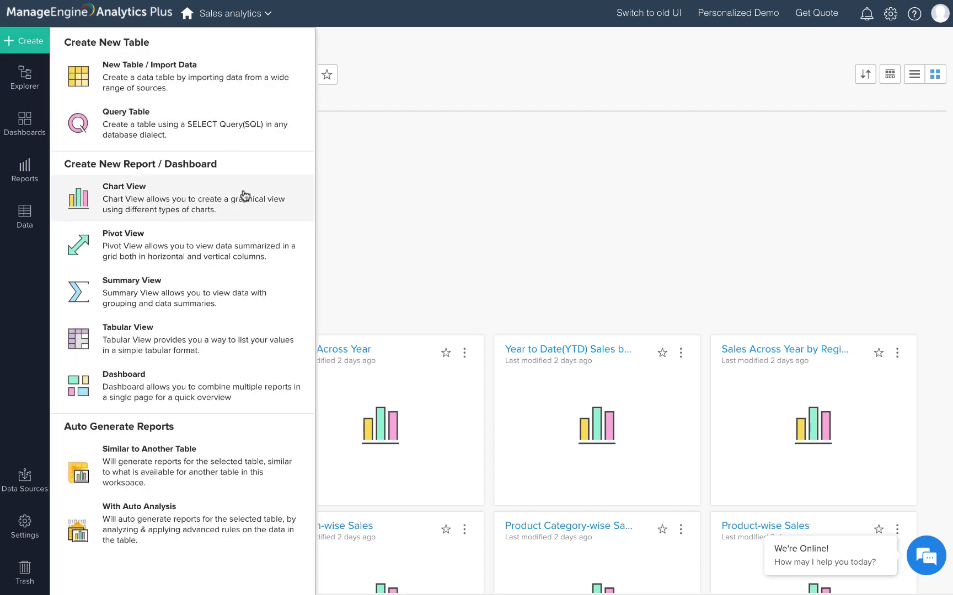
{"action": "left_click", "coordinate": [123, 187]}
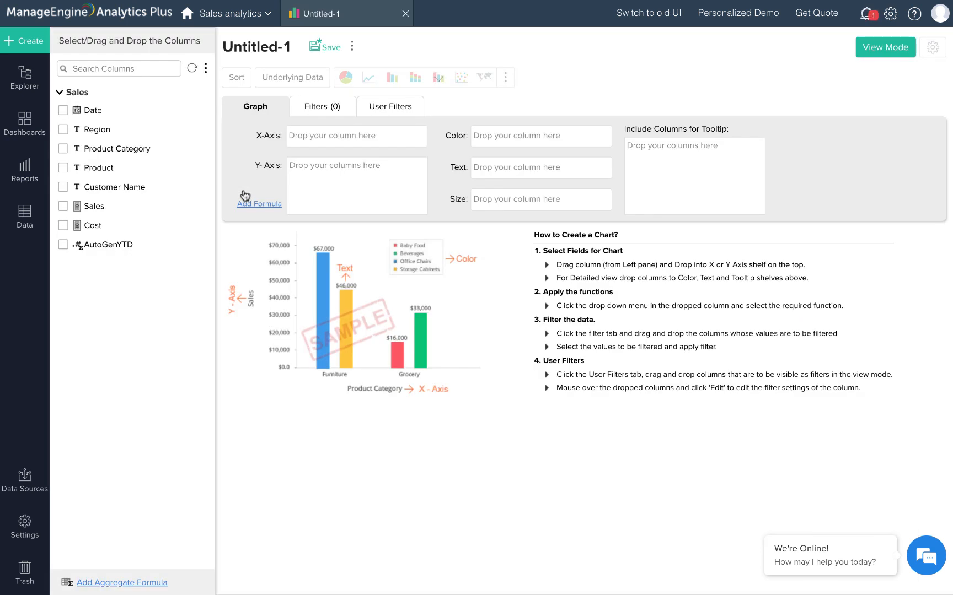
{"action": "mouse_move", "coordinate": [224, 171]}
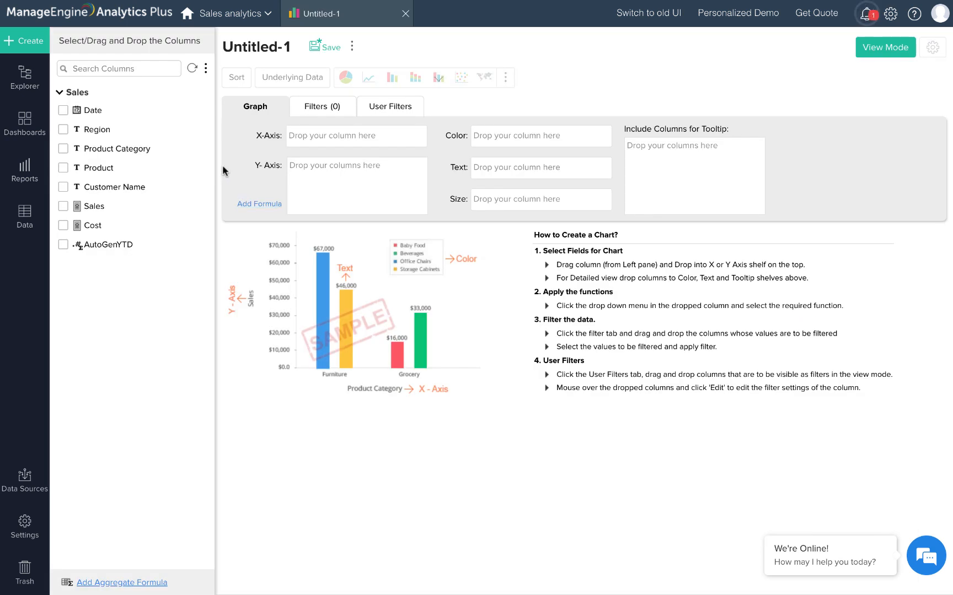
{"action": "left_click_drag", "start_coordinate": [104, 167], "coordinate": [333, 141]}
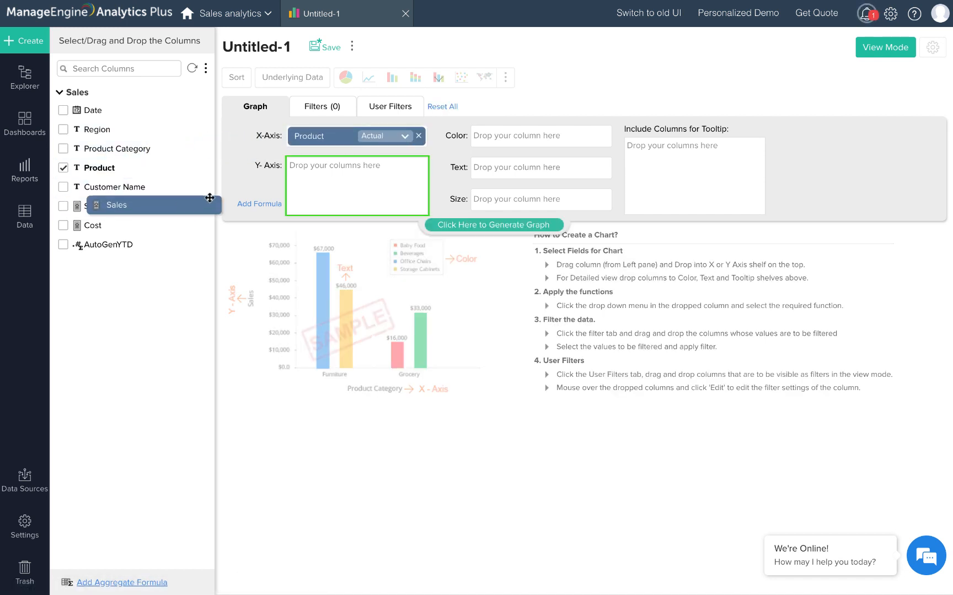
{"action": "left_click_drag", "start_coordinate": [116, 205], "coordinate": [356, 176]}
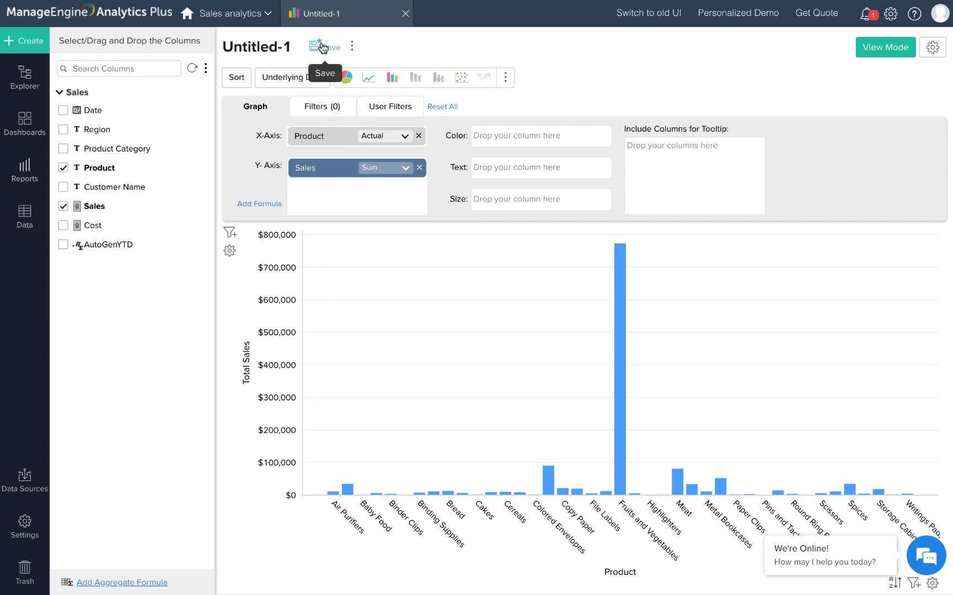
- Save the chart as 'Product sales' and switch to viewing it
{"action": "left_click", "coordinate": [323, 46]}
{"action": "type", "text": "Product sale"}
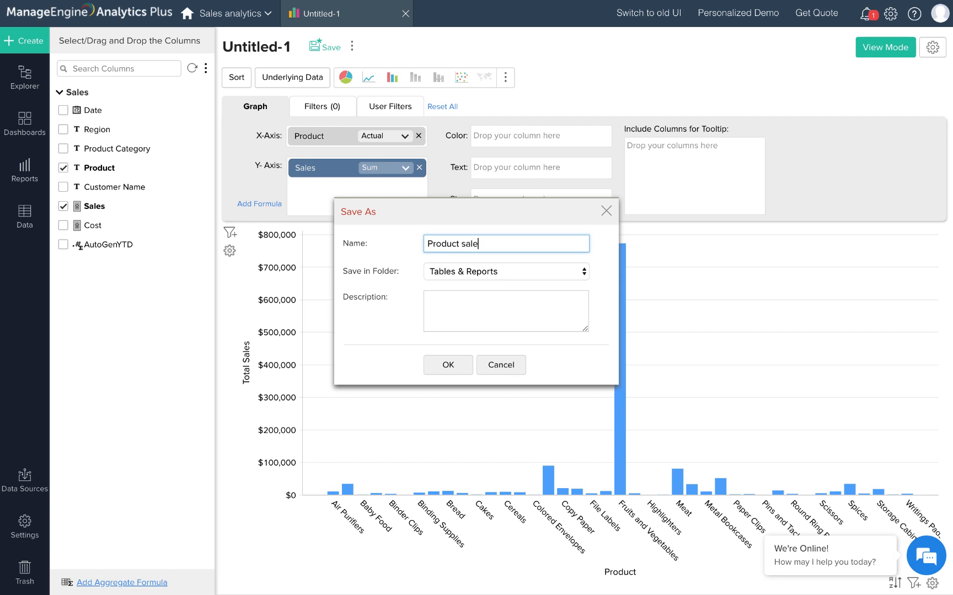
{"action": "left_click", "coordinate": [448, 365]}
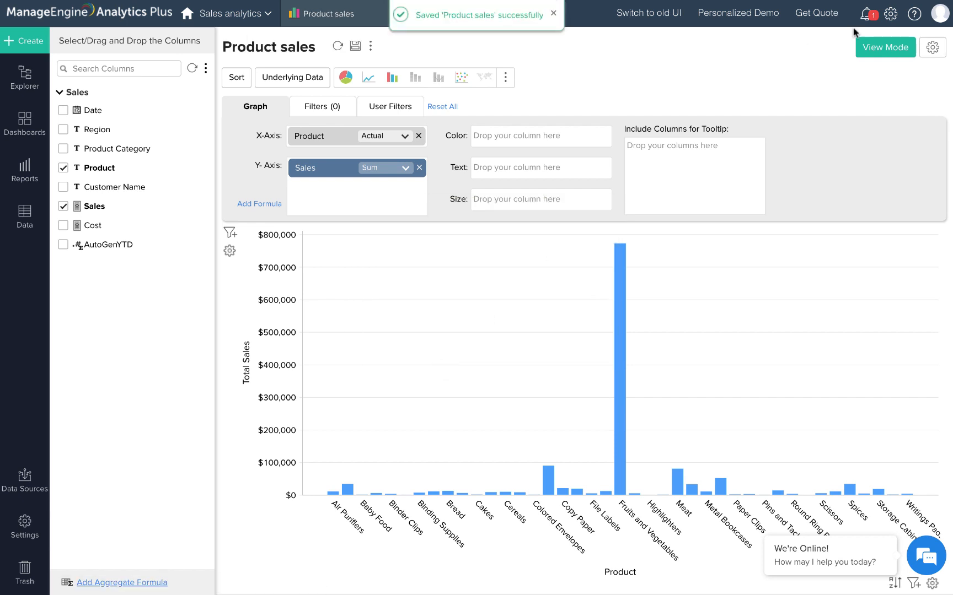
{"action": "left_click", "coordinate": [885, 47]}
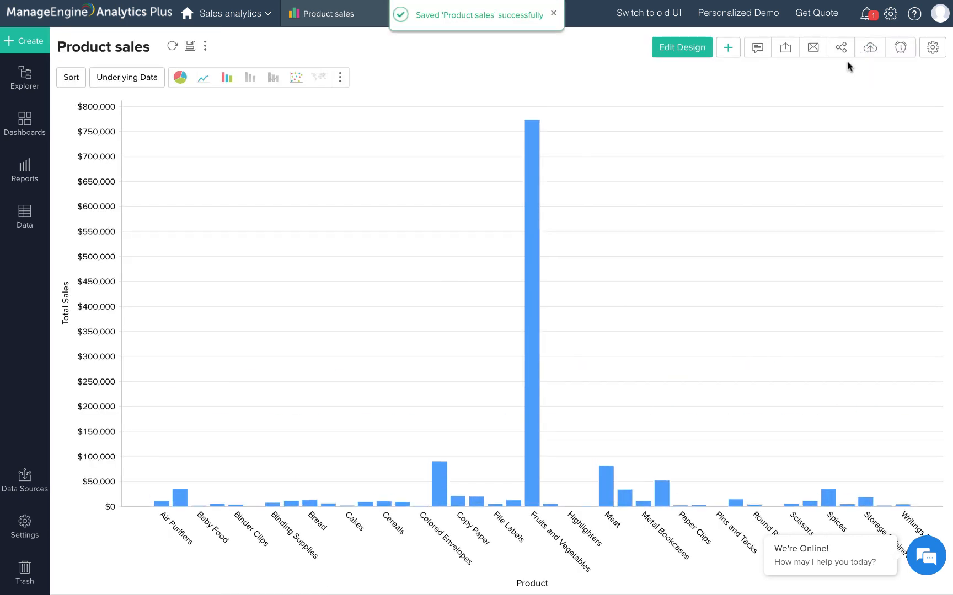
{"action": "left_click", "coordinate": [841, 47]}
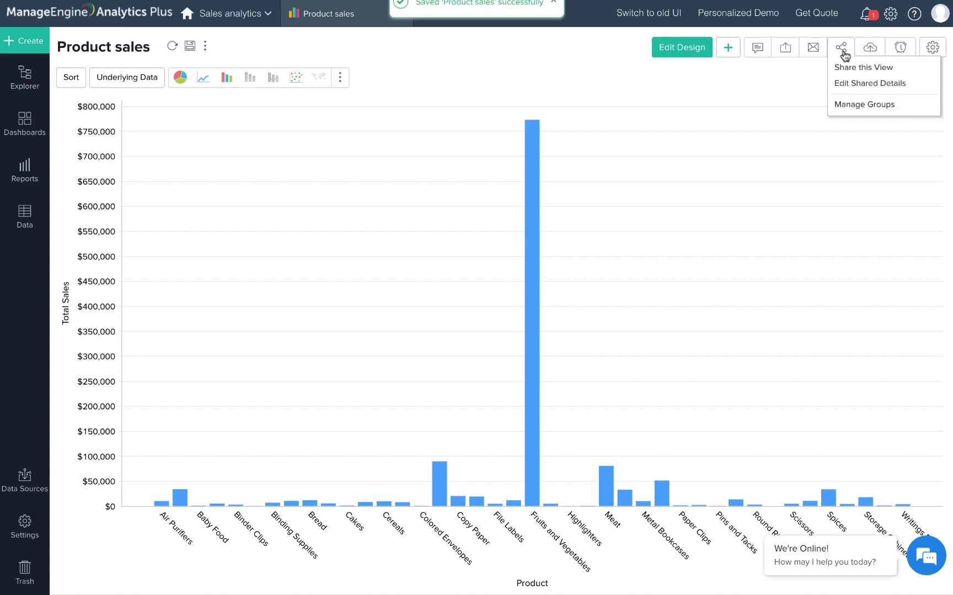
{"action": "left_click", "coordinate": [785, 47]}
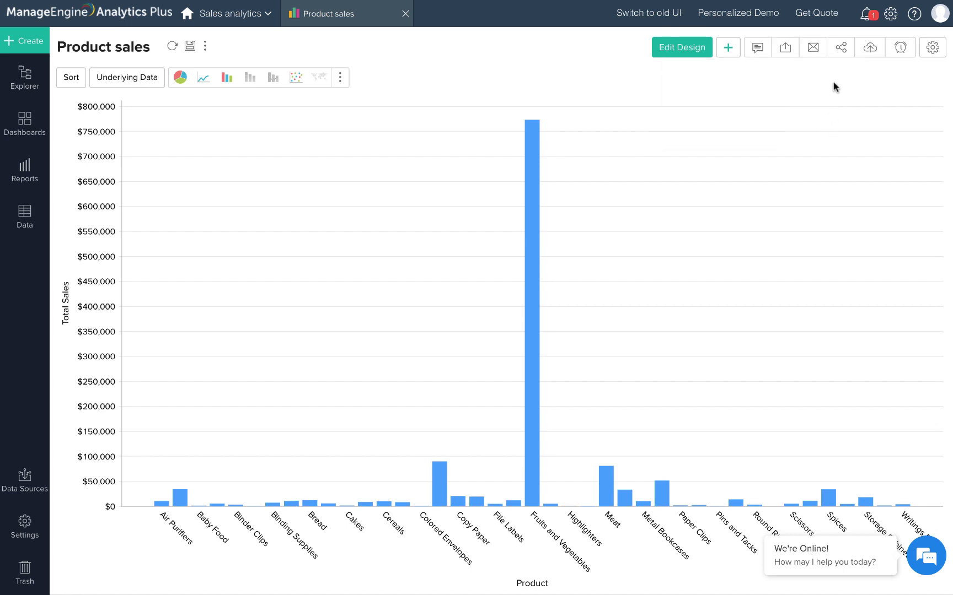
{"action": "mouse_move", "coordinate": [894, 13]}
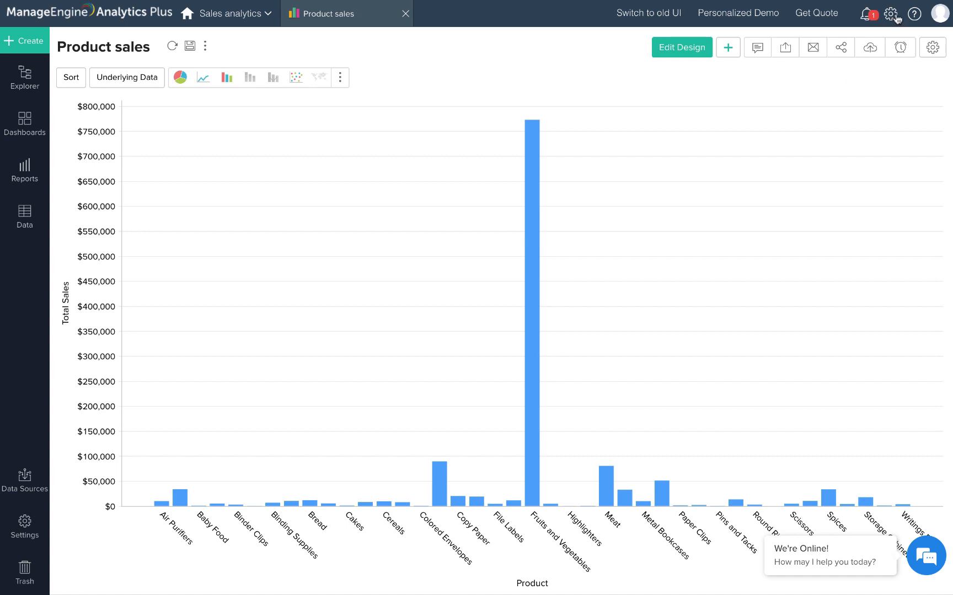
- Bring up the Contact Support form from the Help menu
{"action": "left_click", "coordinate": [914, 13]}
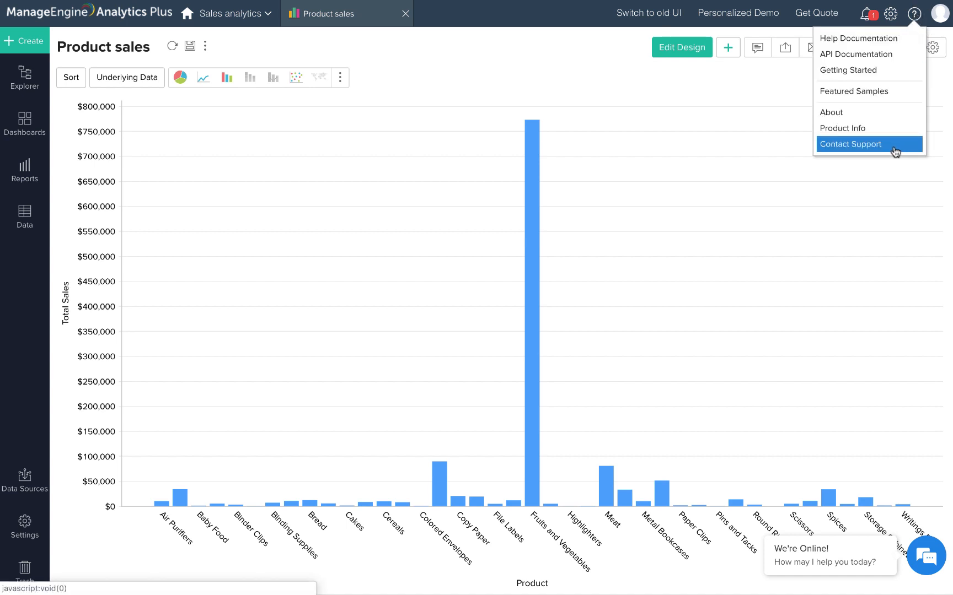
{"action": "left_click", "coordinate": [851, 144]}
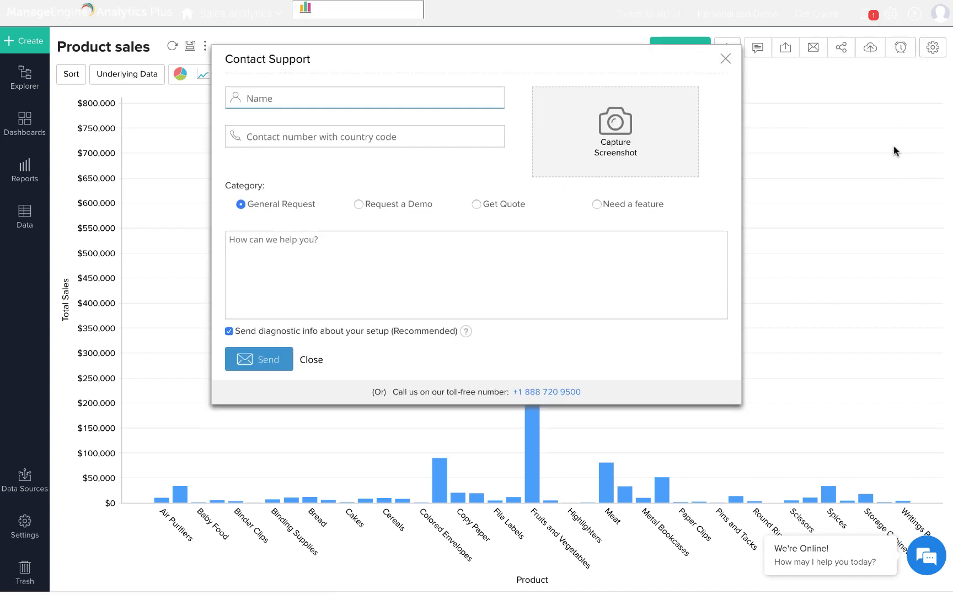